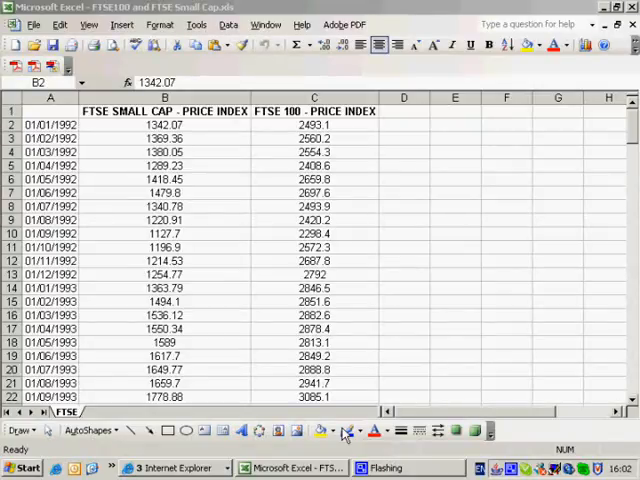
mouse_move(471, 287)
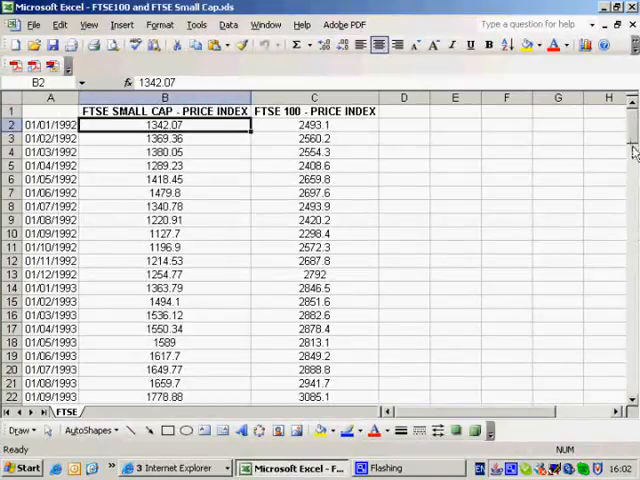
Step: Insert a new column C between the price columns and head it FTSE SMALL CAP _ RETURNS
scroll("down", 3)
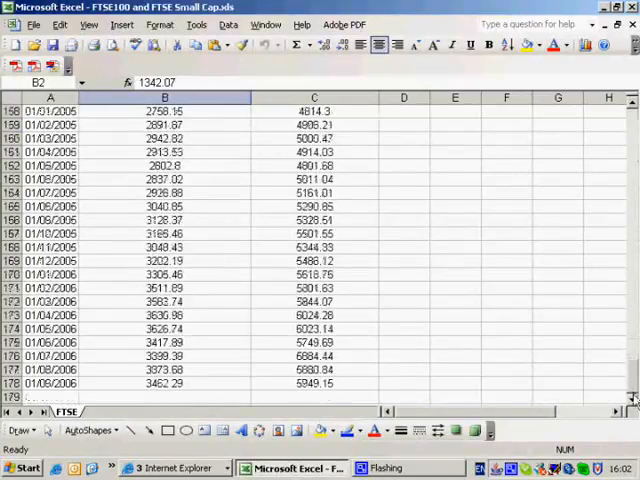
scroll("up", 3)
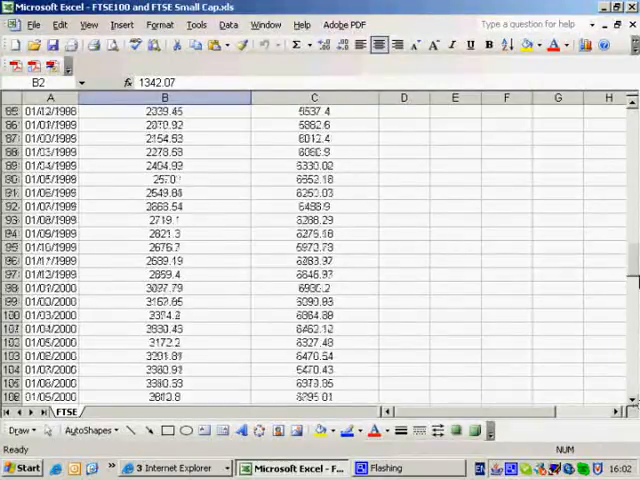
key("ctrl+Home")
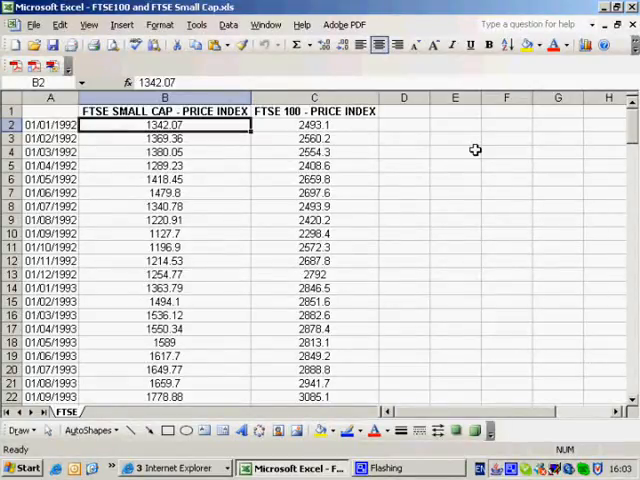
mouse_move(300, 110)
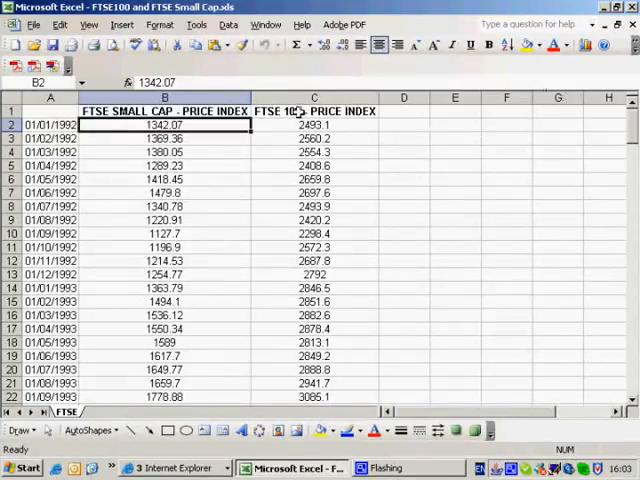
right_click(314, 97)
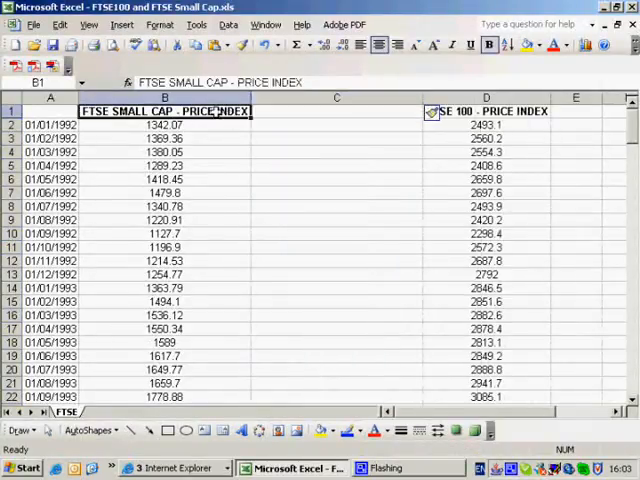
type("FTSE SMALL CAP - RETURNS")
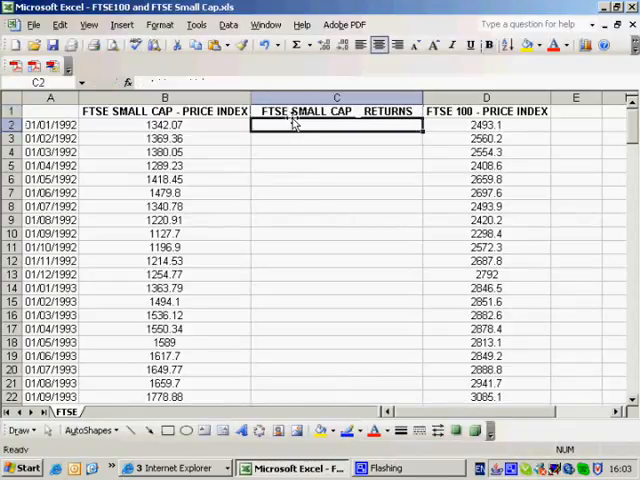
Step: Add a FTSE 100 Returns heading to column E
left_click(486, 97)
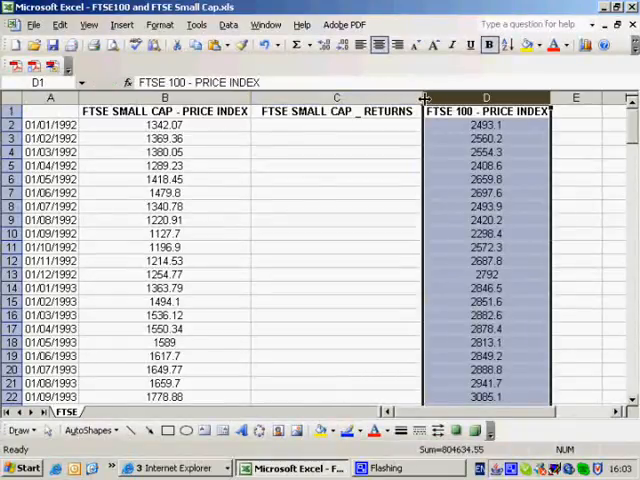
type("FTSE 100")
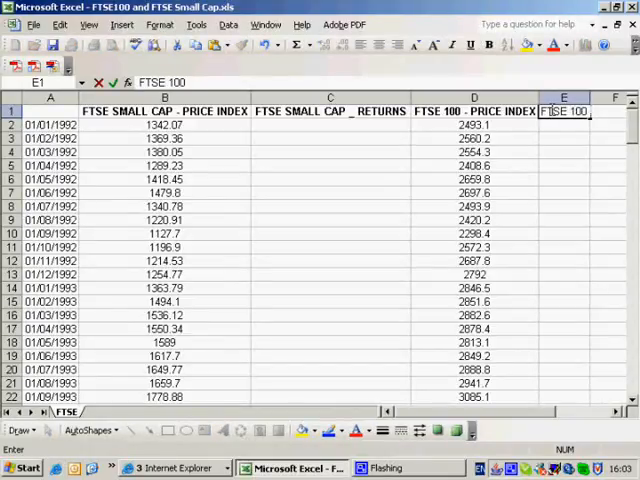
type("- Ret")
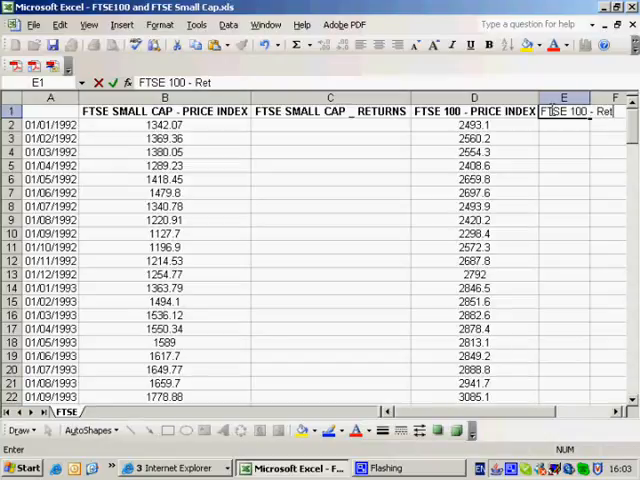
type("Returns")
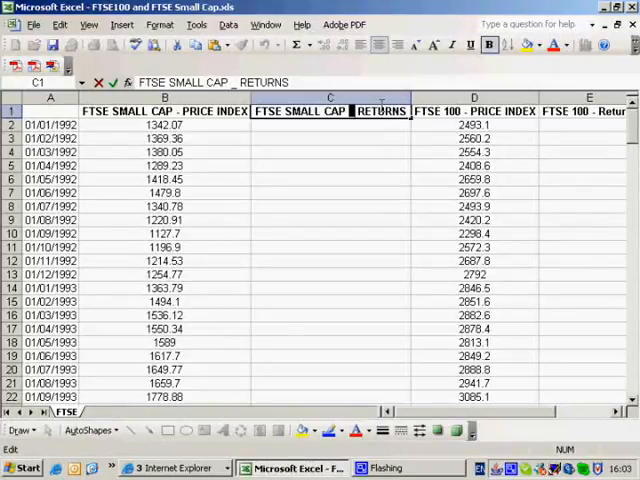
Step: Fill column C with =100*(B3-B2)/B2 Small Cap returns, formatted to 2 decimals
type("=10")
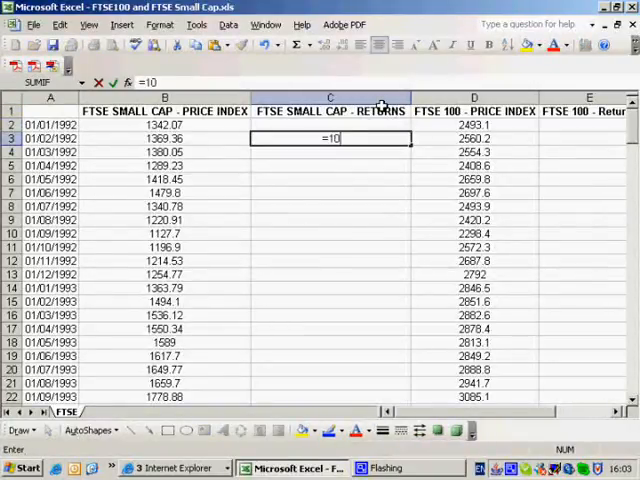
left_click(164, 138)
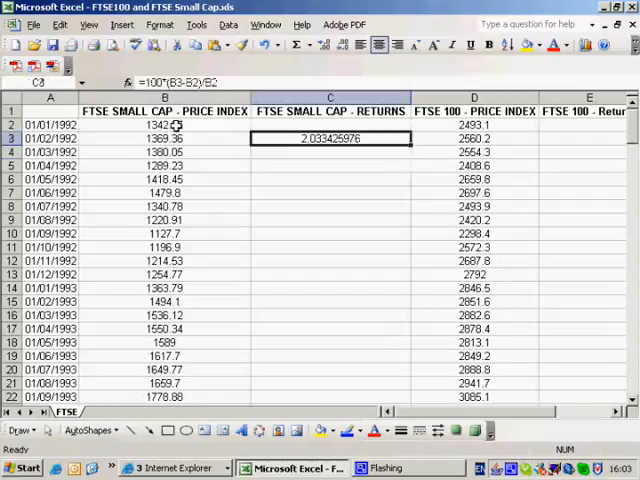
right_click(330, 138)
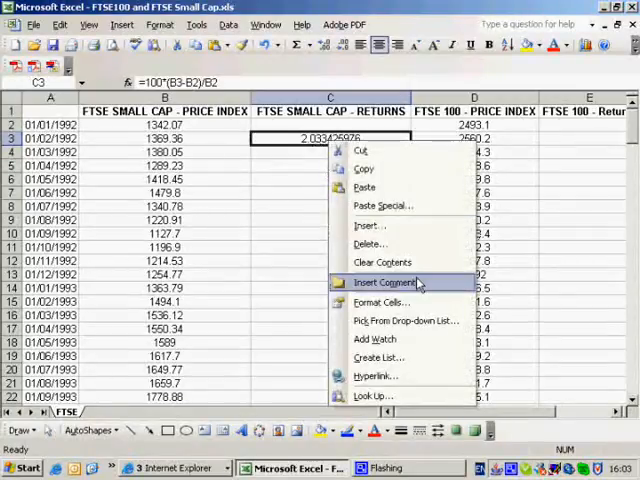
left_click(382, 302)
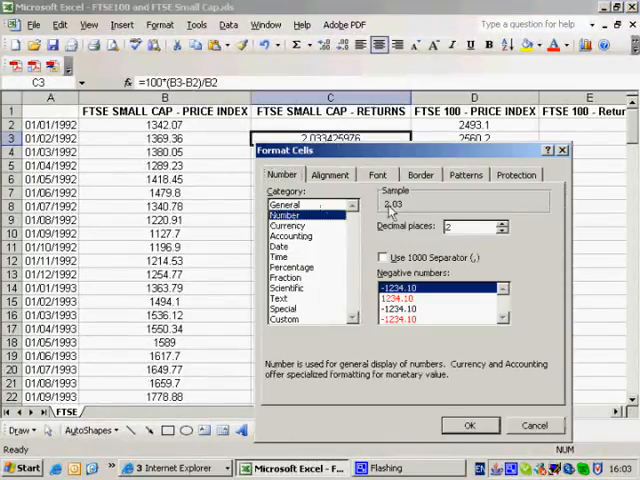
left_click(469, 425)
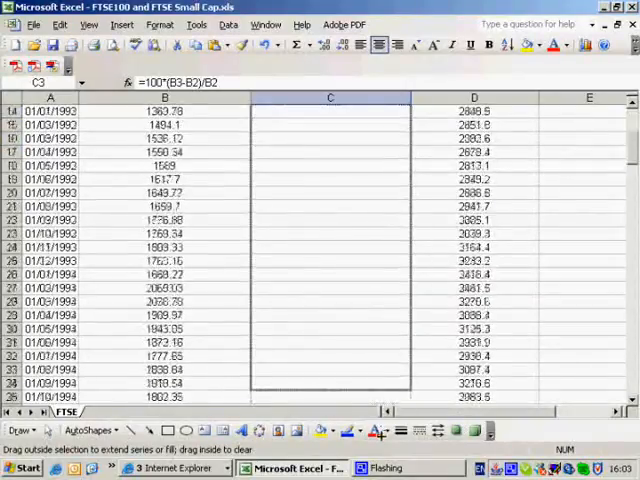
scroll("down", 3)
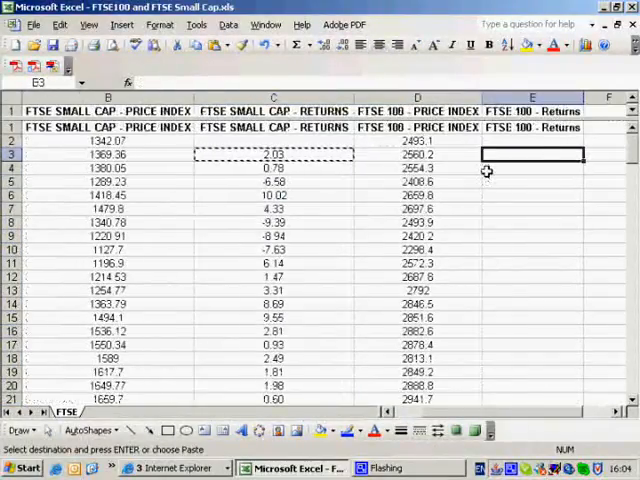
Step: Enter =100*(D3-D2)/D2 in E3 and extend the FTSE 100 returns down column E
type("=100*(D3-D2)/D2")
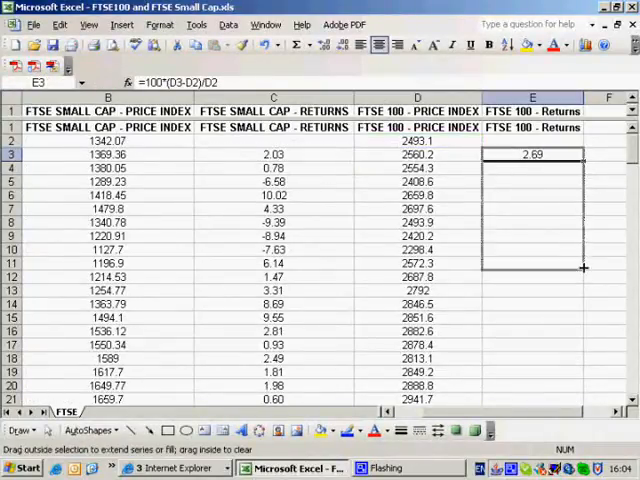
scroll("down", 3)
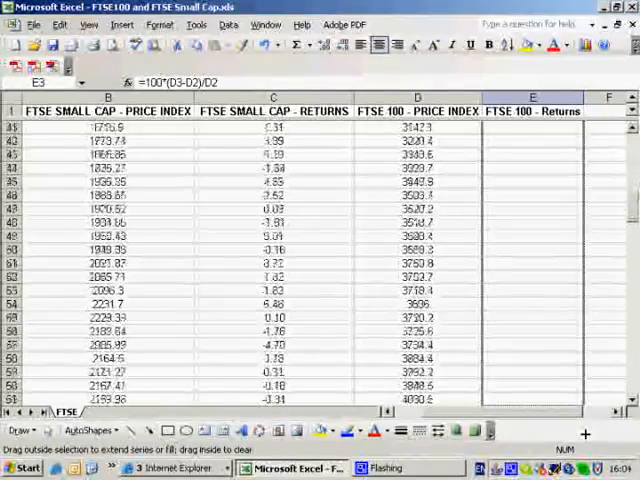
scroll("down", 3)
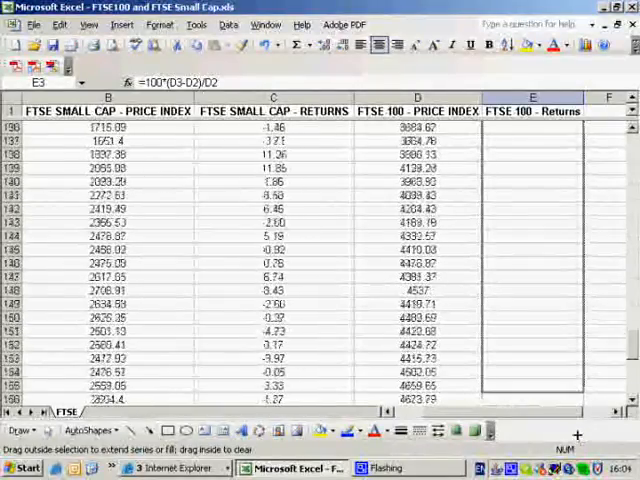
scroll("down", 3)
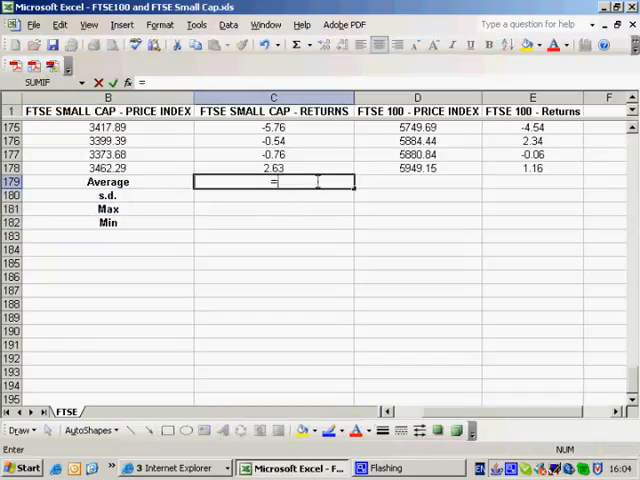
Step: Add =AVERAGE(C3:C178) and its FTSE 100 counterpart, giving 0.66 and 0.58
type("=average(")
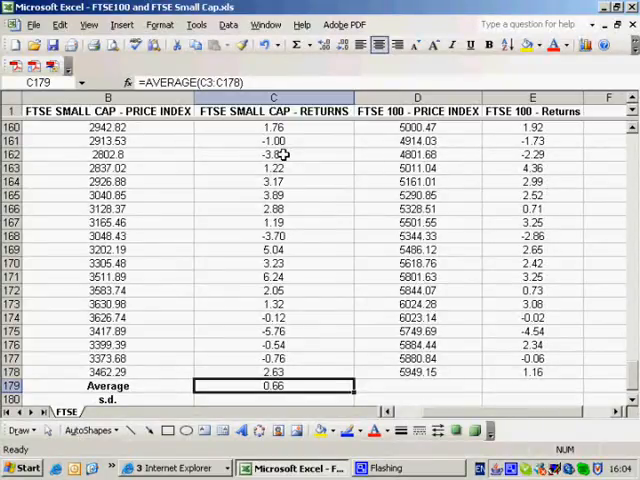
mouse_move(349, 262)
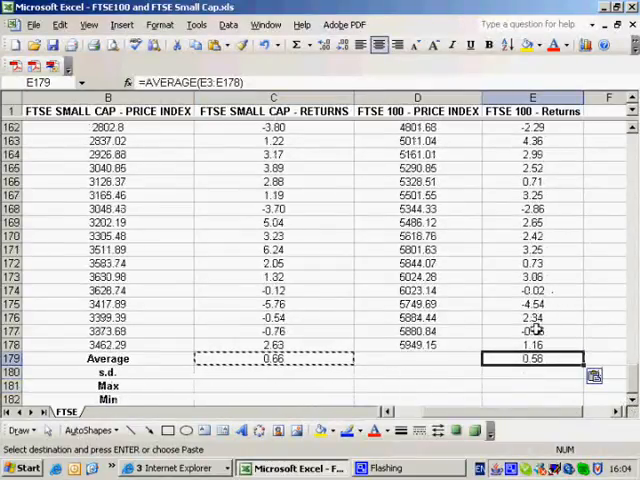
mouse_move(343, 363)
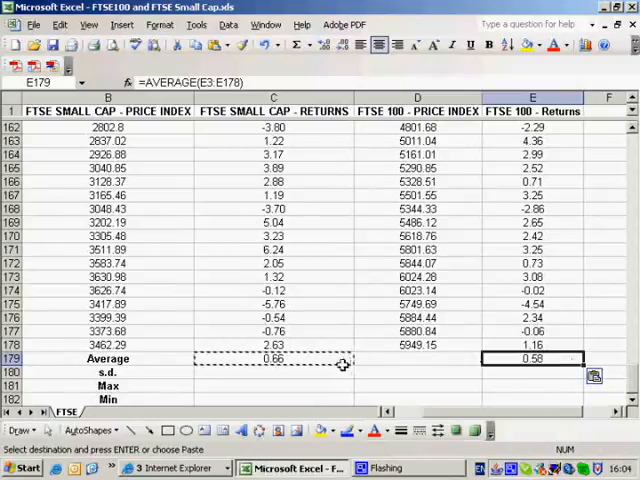
left_click(273, 372)
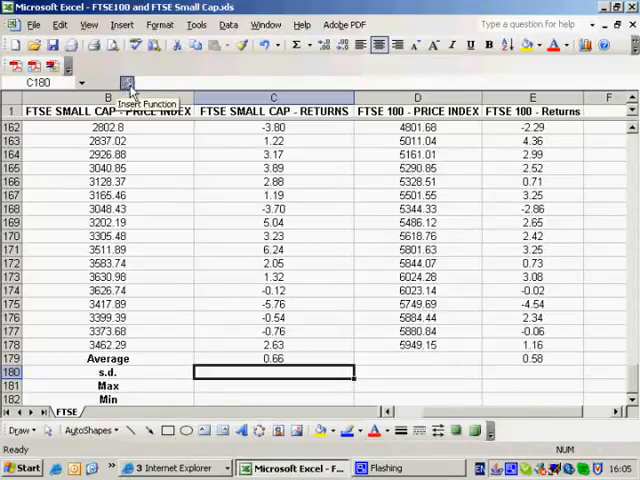
Step: Insert STDEV over C3:C178 and E3:E178, giving 4.96 and 4.10
left_click(128, 82)
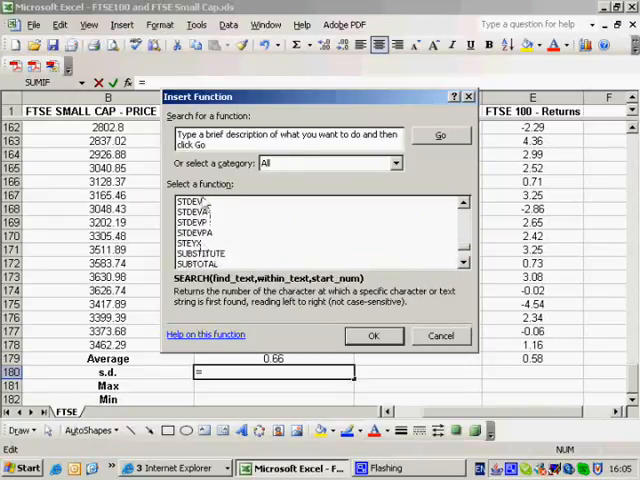
left_click(192, 232)
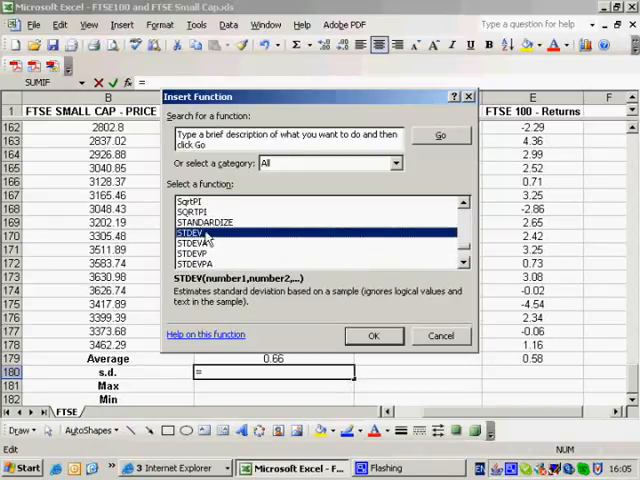
left_click(195, 242)
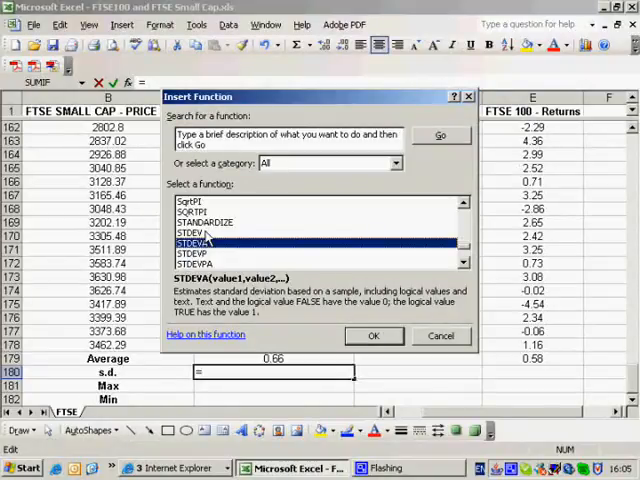
left_click(200, 253)
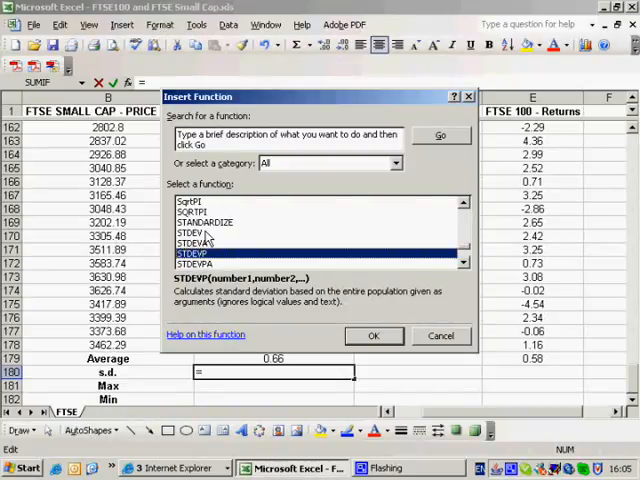
left_click(195, 263)
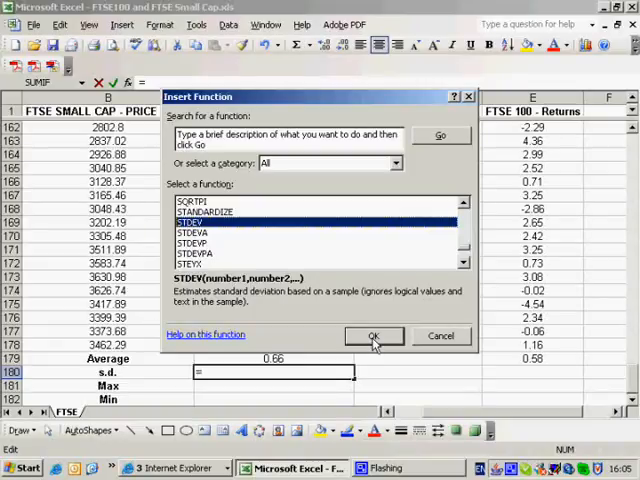
left_click(373, 335)
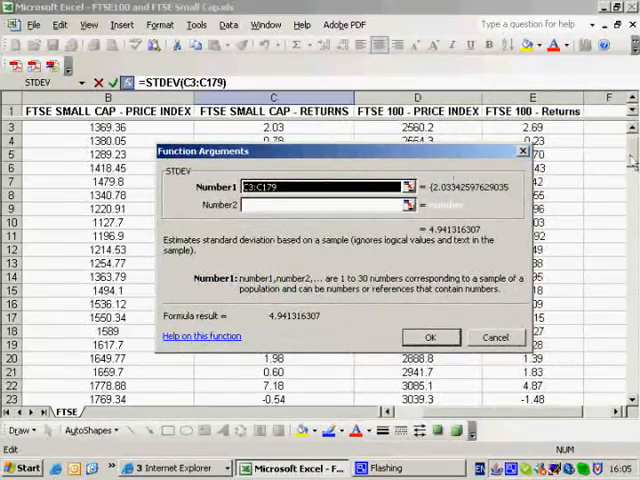
scroll("down", 3)
type("8")
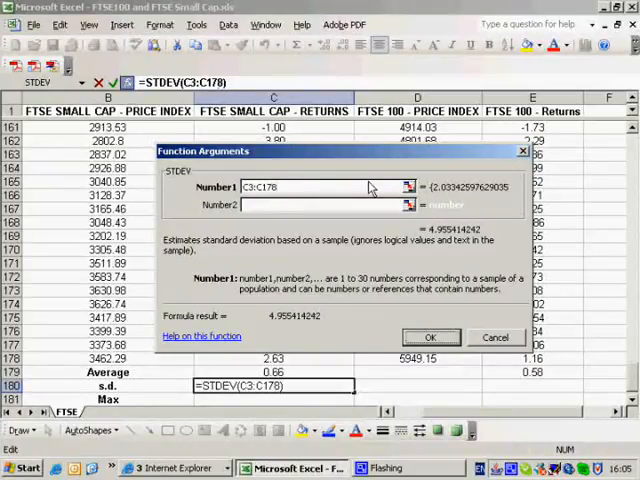
left_click(431, 337)
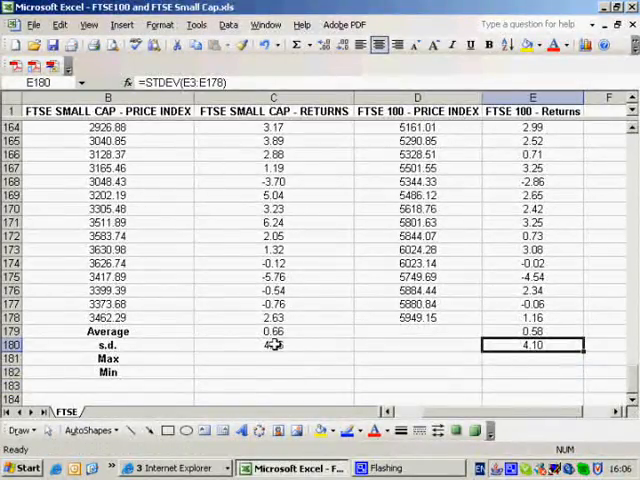
Step: Enter MAX and MIN formulas: 11.85/-19.39 for Small Cap, 12.58/-13.68 for FTSE 100
left_click(273, 344)
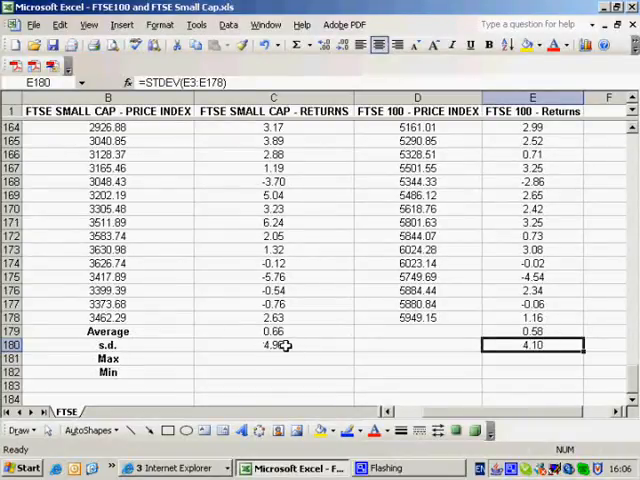
left_click(273, 358)
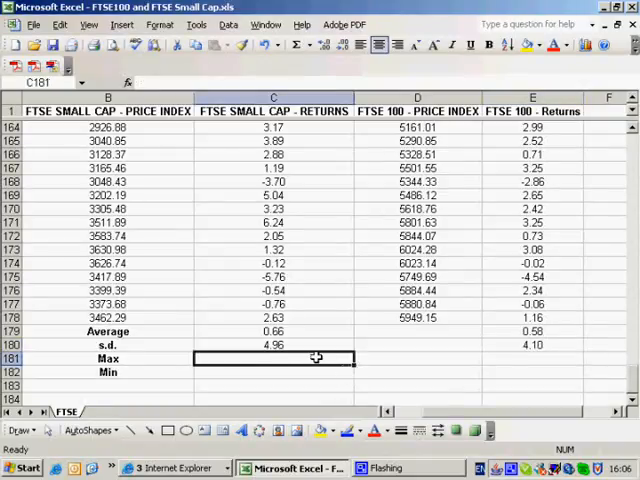
type("=")
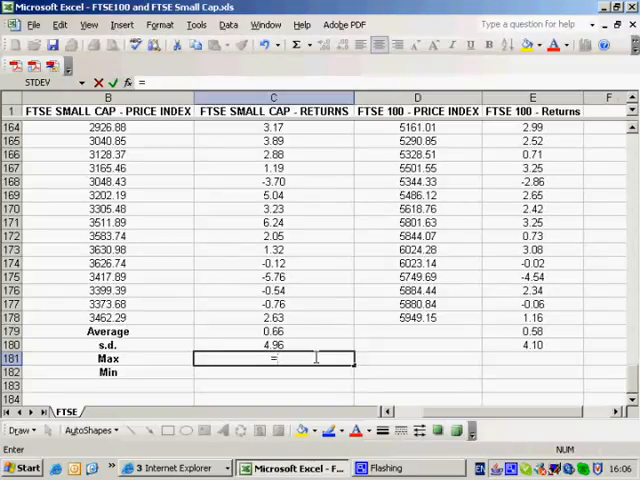
type("=max(")
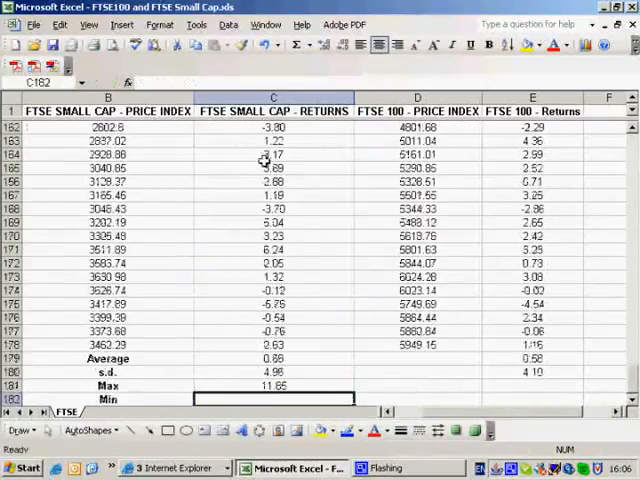
left_click(532, 385)
type("=MAX(E3:E178")
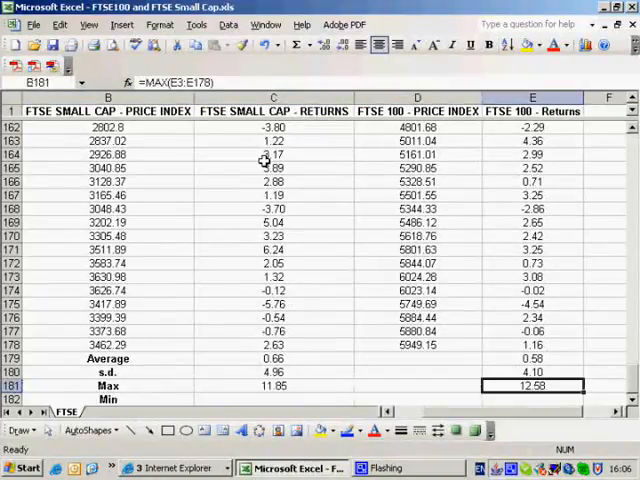
type("=mi")
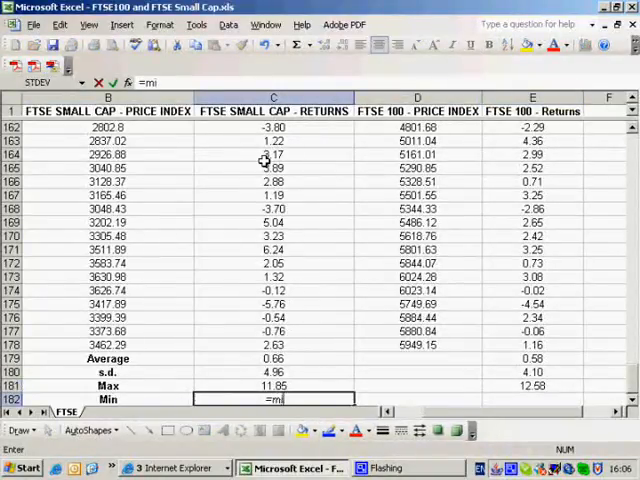
left_click(273, 345)
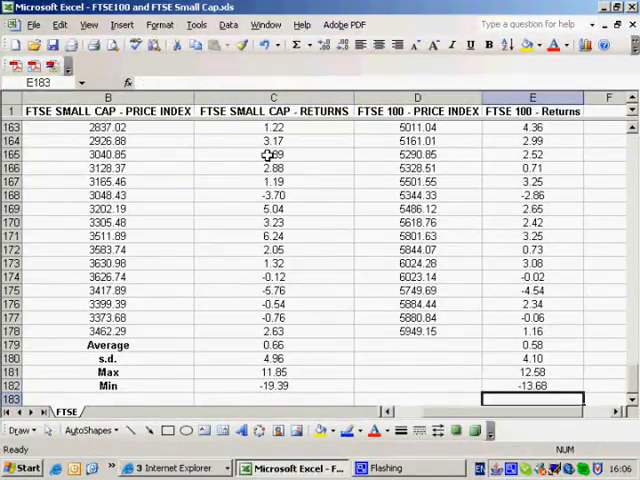
left_click(532, 385)
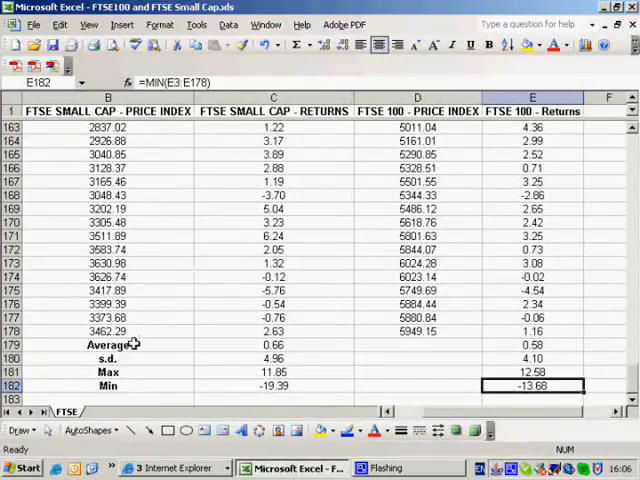
Step: Add two worksheets named Small Cap - Hist and FTSE100 - Hist
right_click(67, 411)
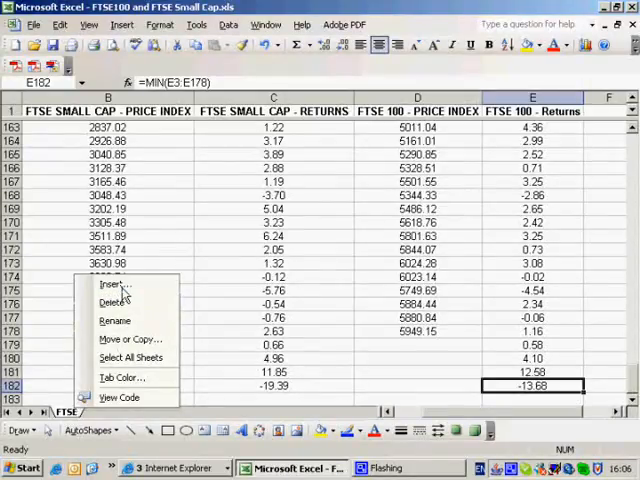
left_click(112, 285)
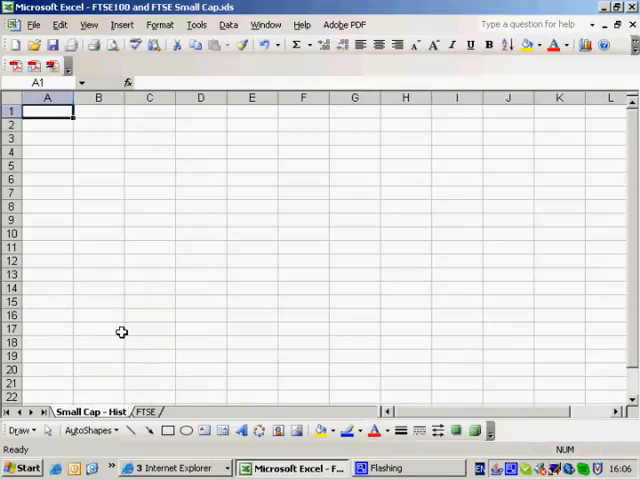
right_click(90, 411)
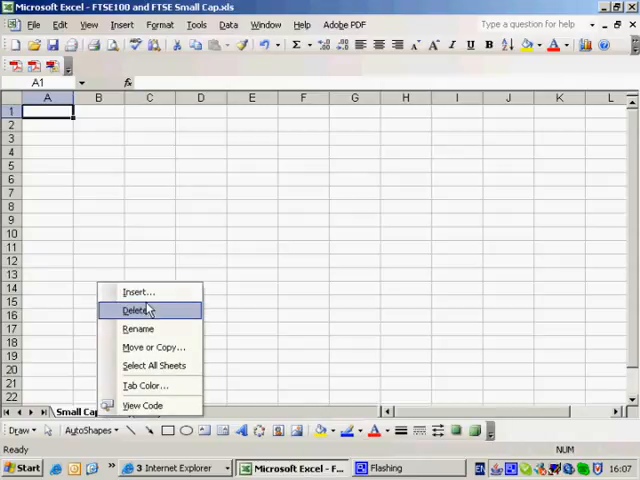
left_click(138, 310)
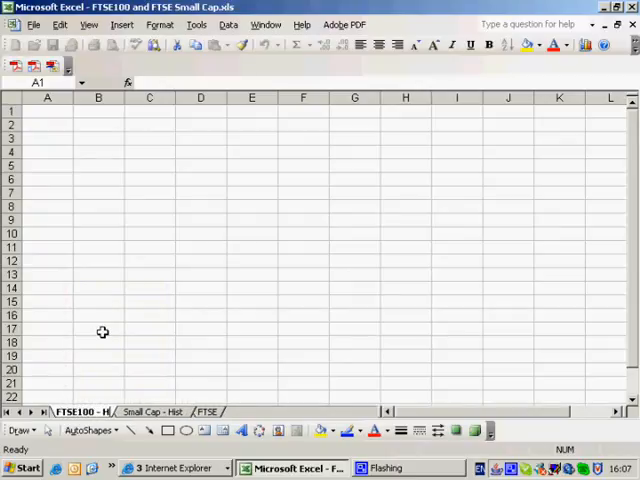
left_click(219, 411)
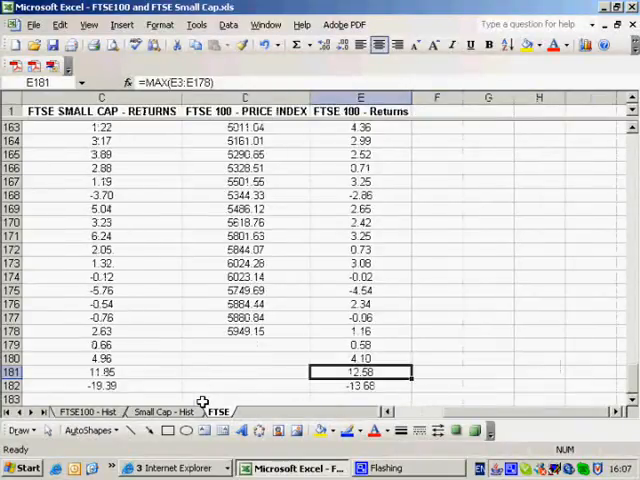
Step: List bins -20 to 20 in 2.5 steps in A1:A17 on both Hist sheets
left_click(160, 411)
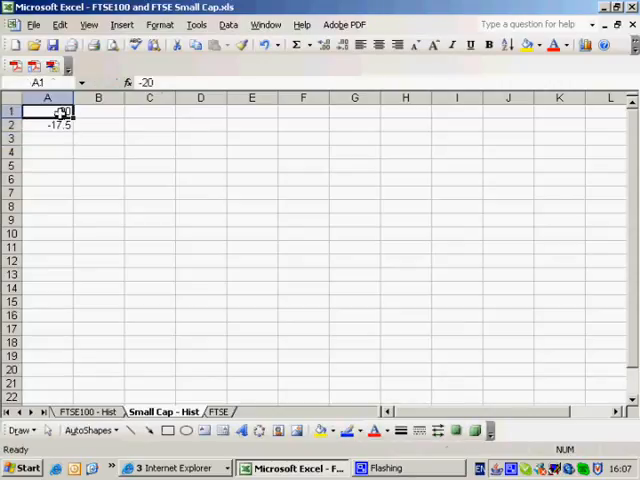
left_click_drag(70, 125, 78, 198)
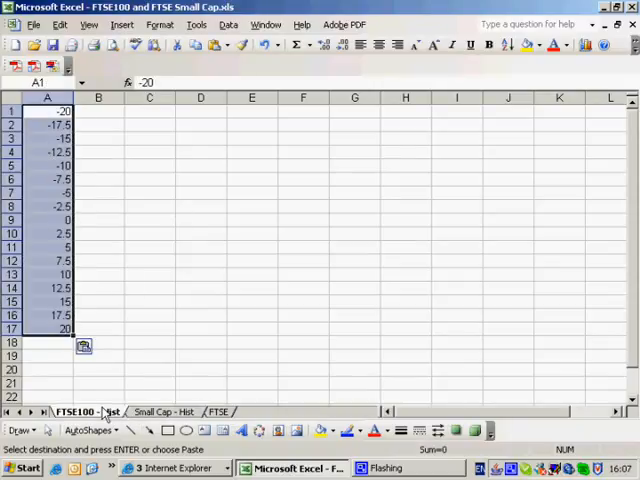
left_click(98, 111)
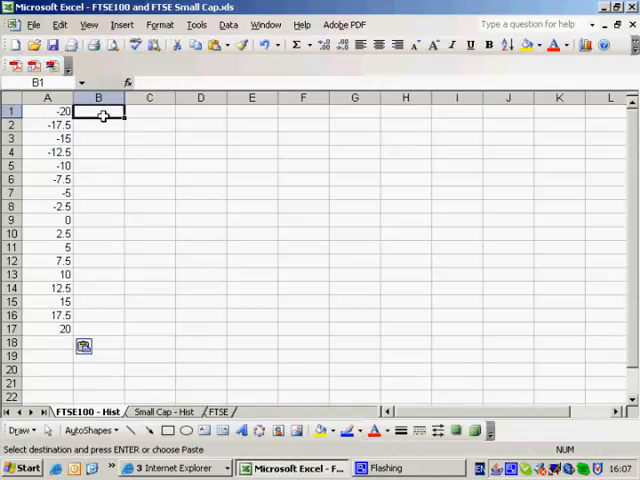
mouse_move(219, 203)
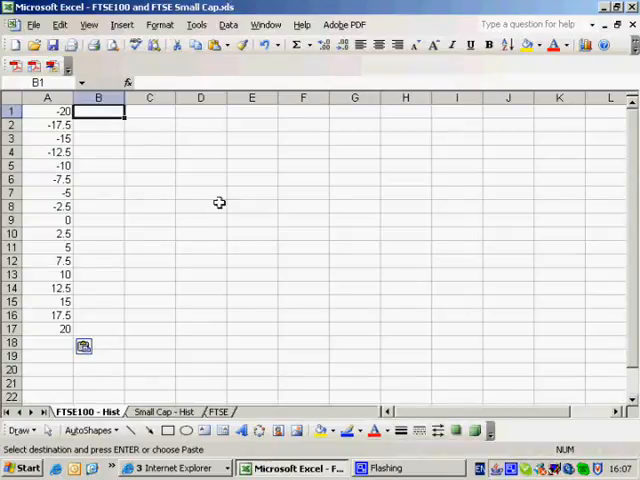
left_click(163, 411)
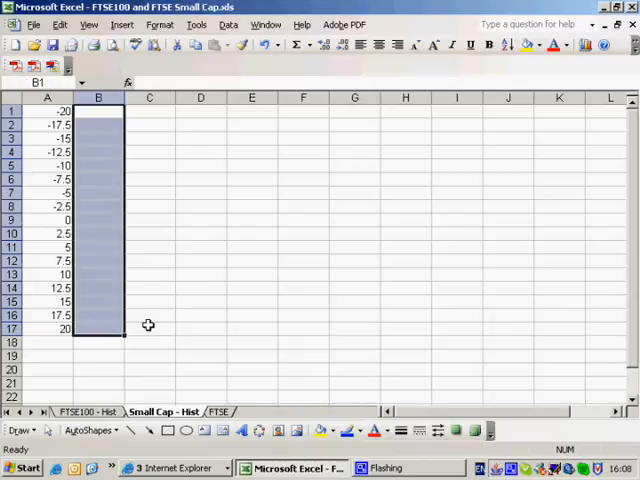
Step: Enter =FREQUENCY(FTSE!C3:C178,'Small Cap - Hist'!A1:A17) as an array formula in B1:B17
left_click(149, 138)
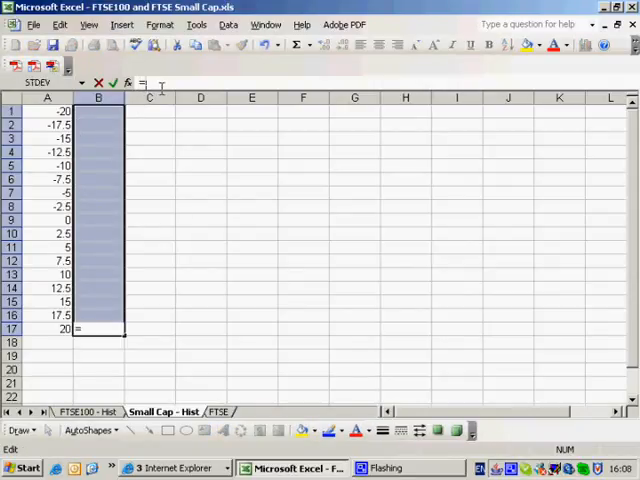
type("=frequency(FTSE!")
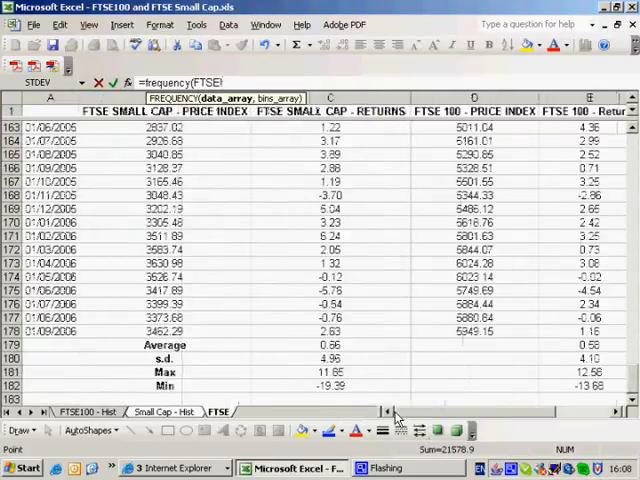
left_click(330, 331)
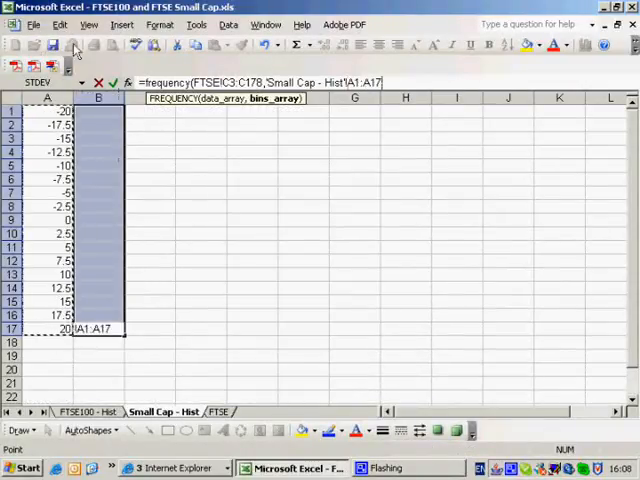
type(")}")
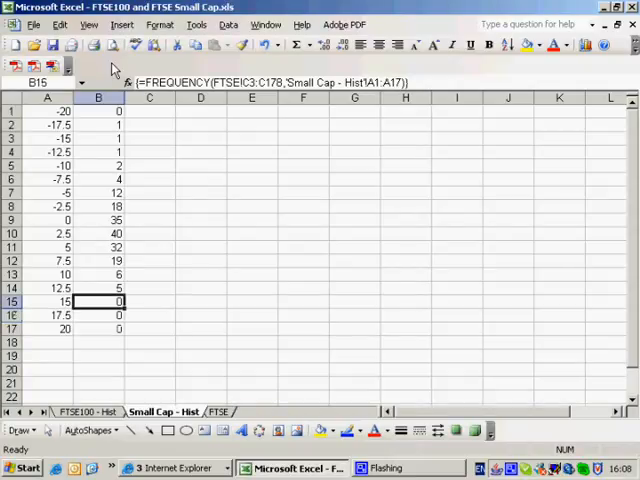
left_click(98, 124)
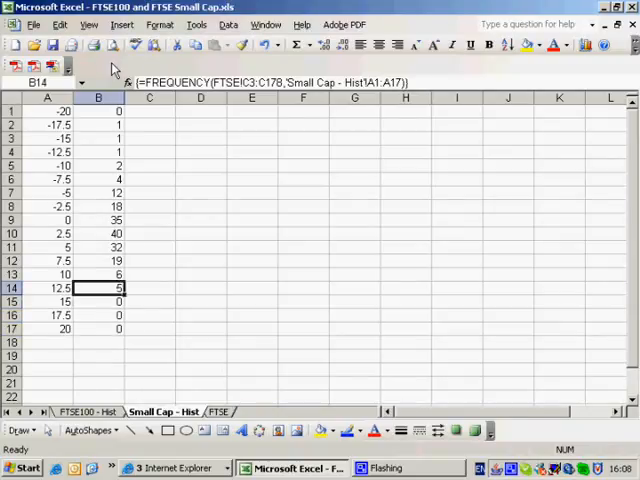
left_click(98, 233)
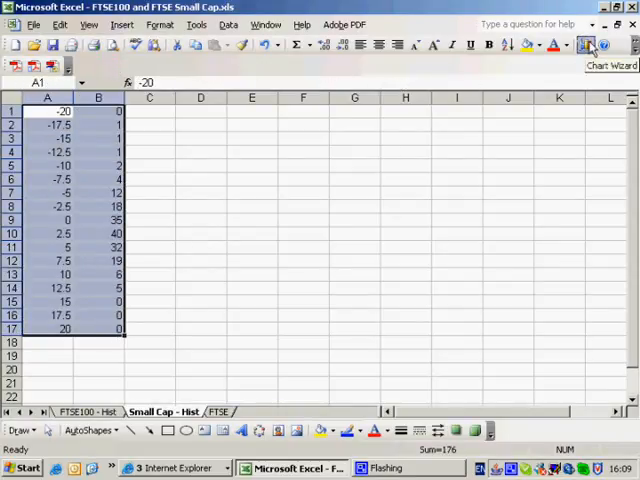
Step: Chart the bin counts as a column chart on a new sheet, with A1:A17 labels and no legend or gridlines
left_click(590, 44)
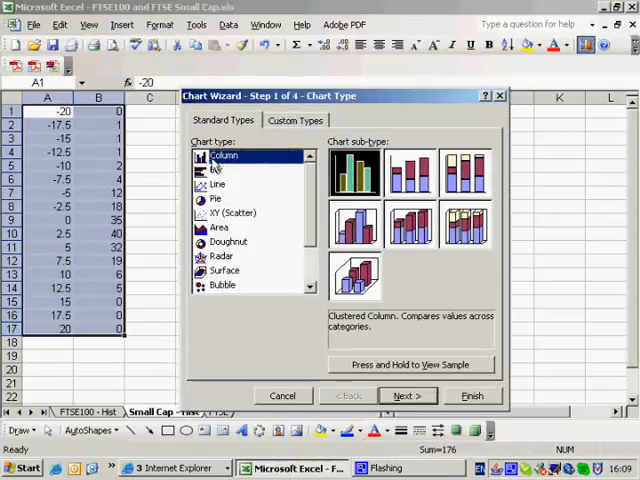
left_click(407, 395)
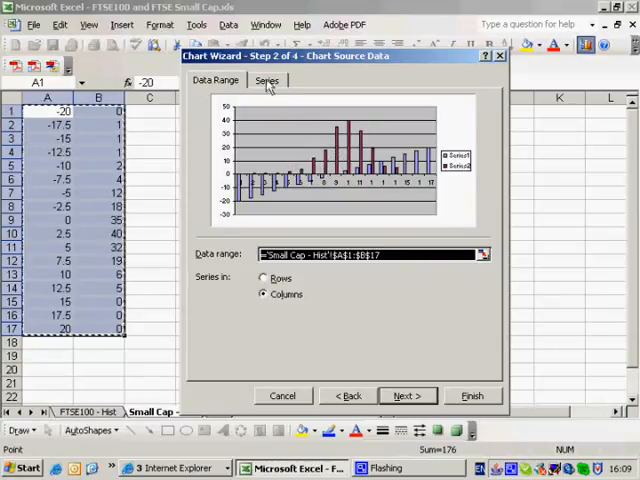
left_click(267, 80)
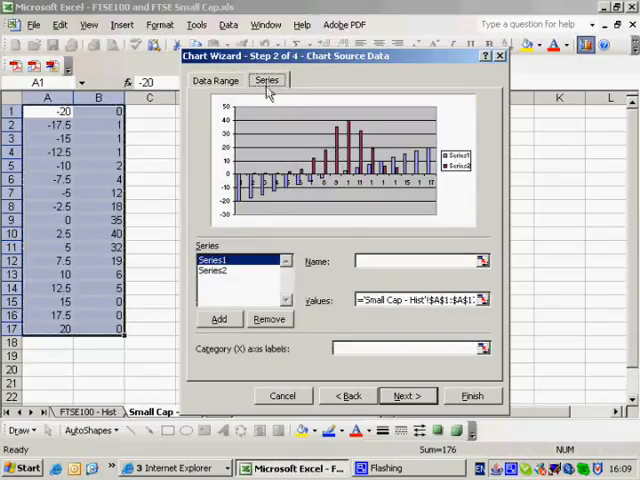
mouse_move(165, 193)
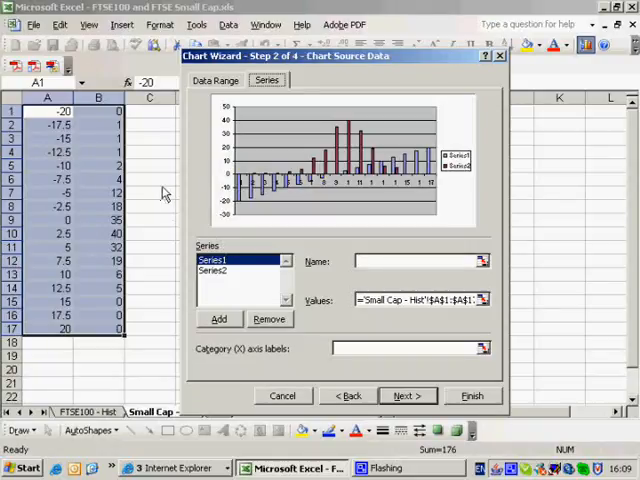
left_click(269, 318)
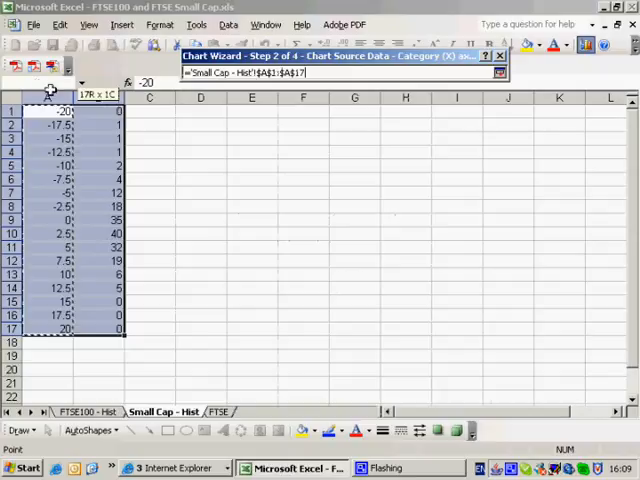
left_click(267, 80)
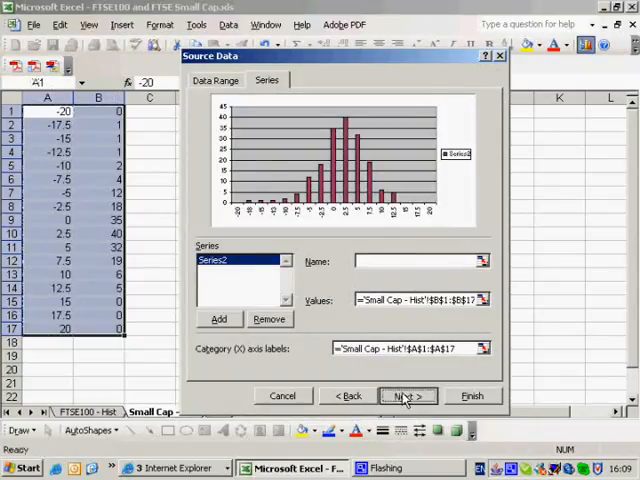
left_click(406, 396)
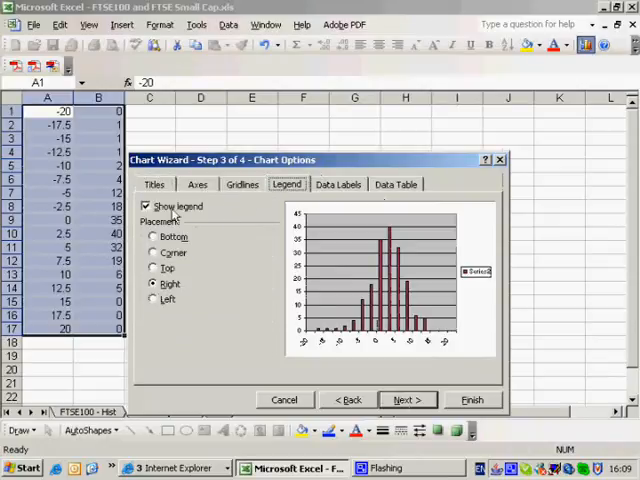
left_click(242, 184)
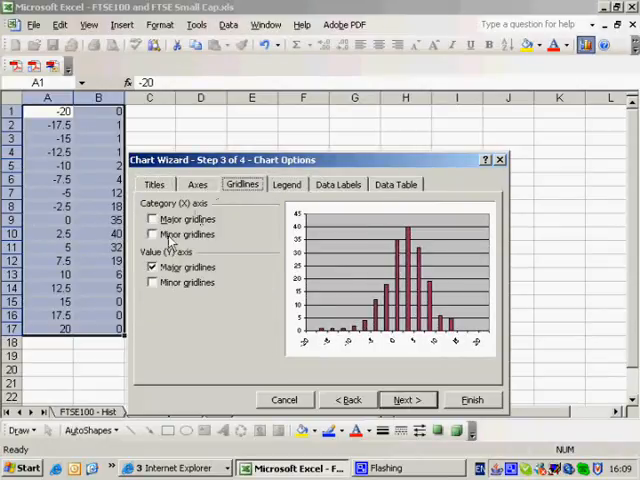
left_click(406, 400)
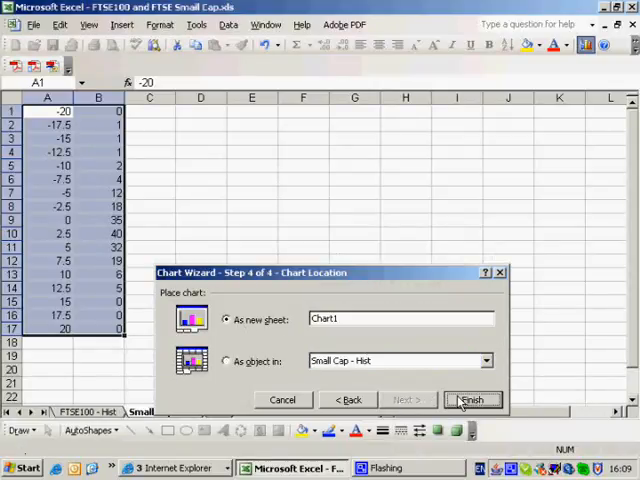
left_click(472, 399)
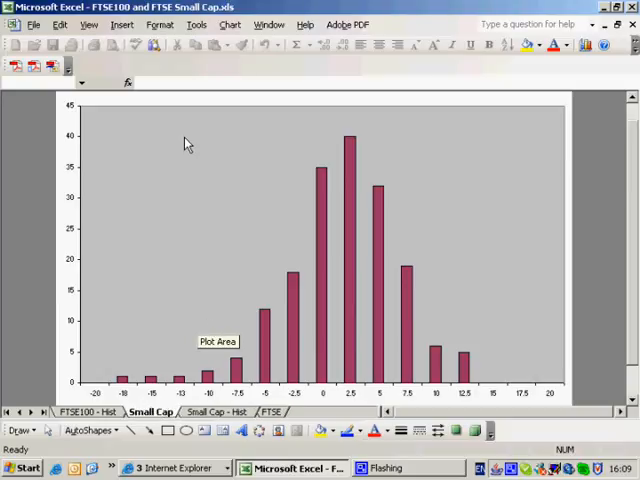
Step: Title the chart 'Histogram of Small Cap Index Monthly Returns'
right_click(188, 143)
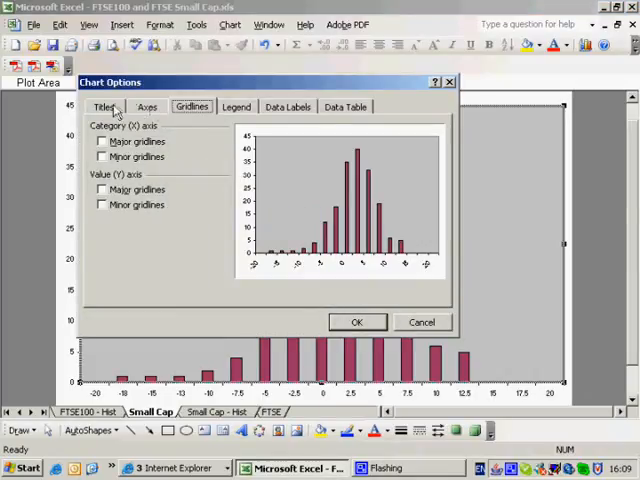
left_click(104, 107)
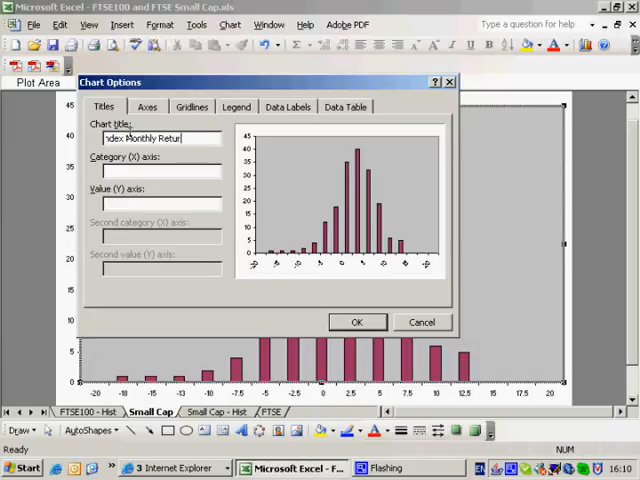
type("s")
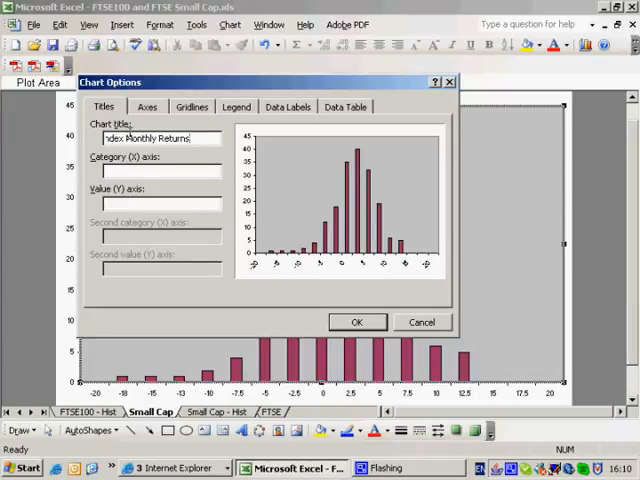
type("Histogram of Small Cap Index Monthly Returns")
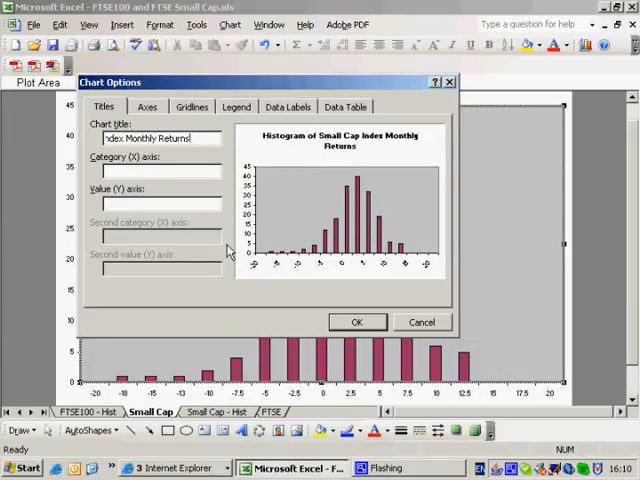
left_click(356, 321)
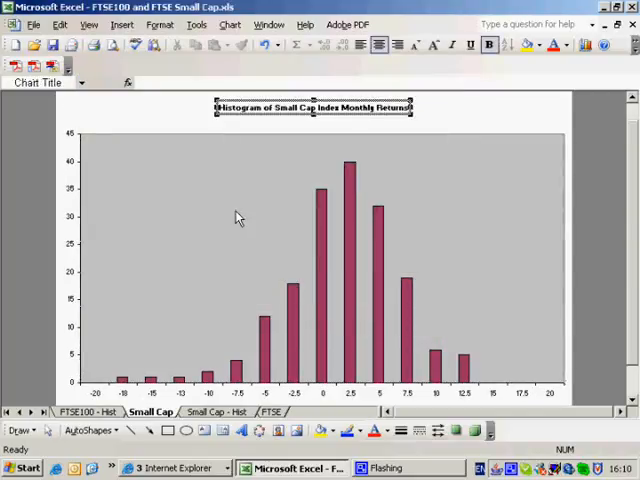
Step: Remove the histogram's plot area fill, make the title 16-point bold, and return to Small Cap - Hist
double_click(240, 218)
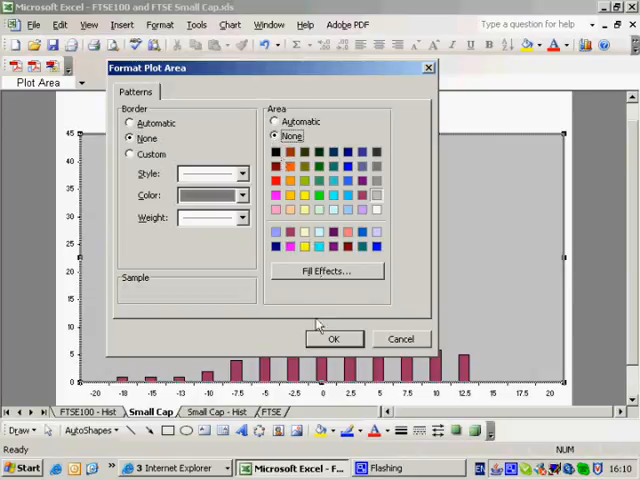
left_click(334, 338)
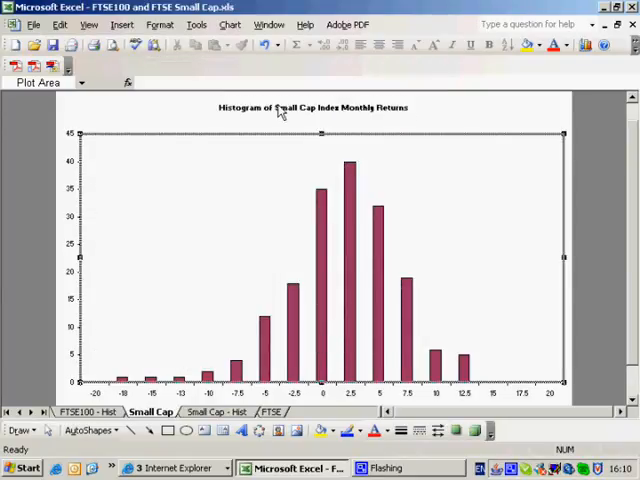
right_click(312, 108)
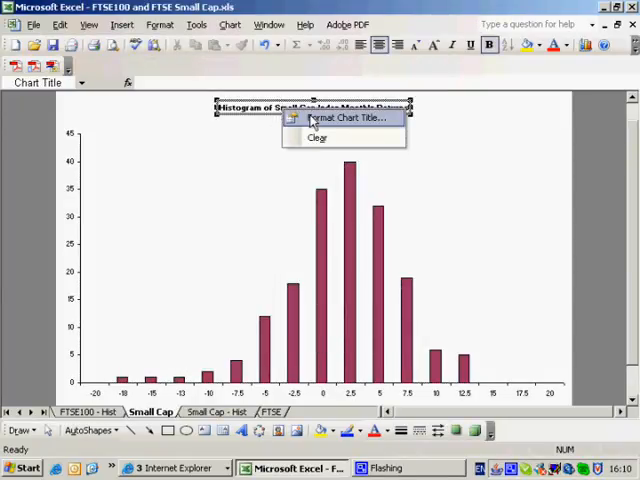
left_click(346, 117)
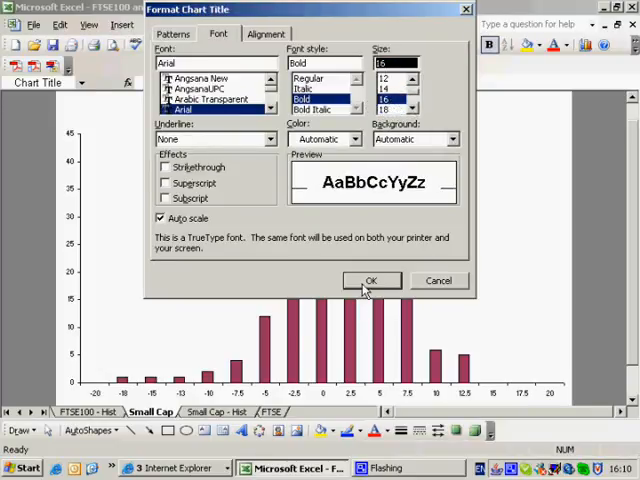
left_click(371, 280)
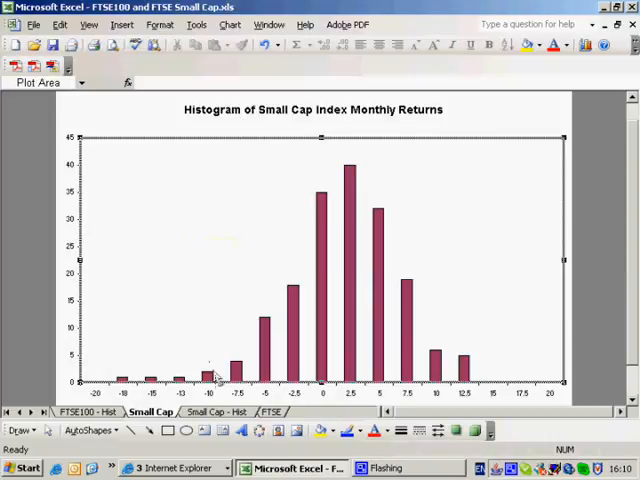
mouse_move(556, 402)
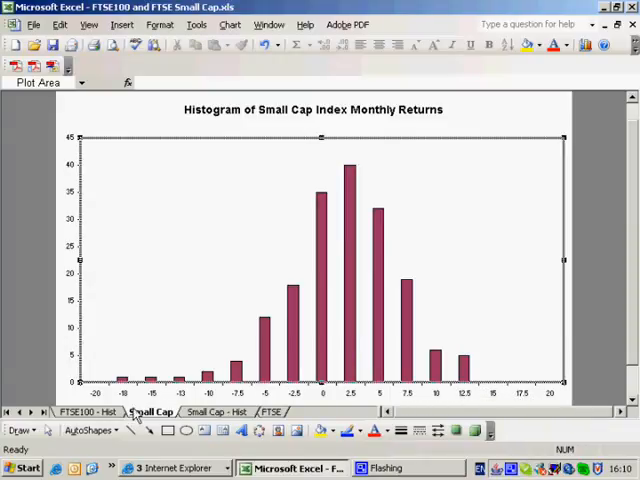
left_click(213, 411)
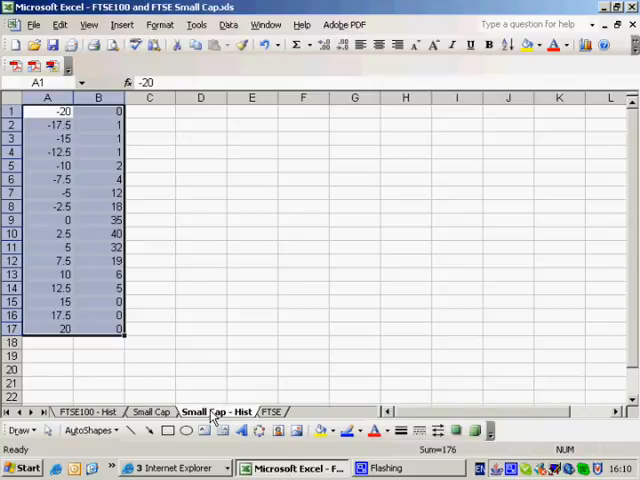